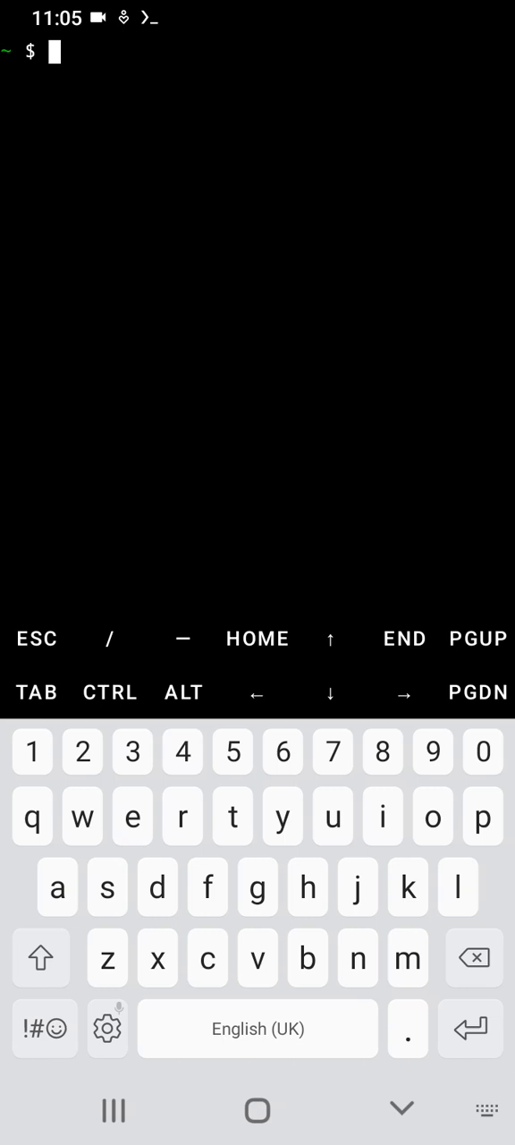
Run ls, apt update and apt upgrade -y (correcting the 'aot' typo), leaving nothing to upgrade.
{"action": "type", "text": "ls"}
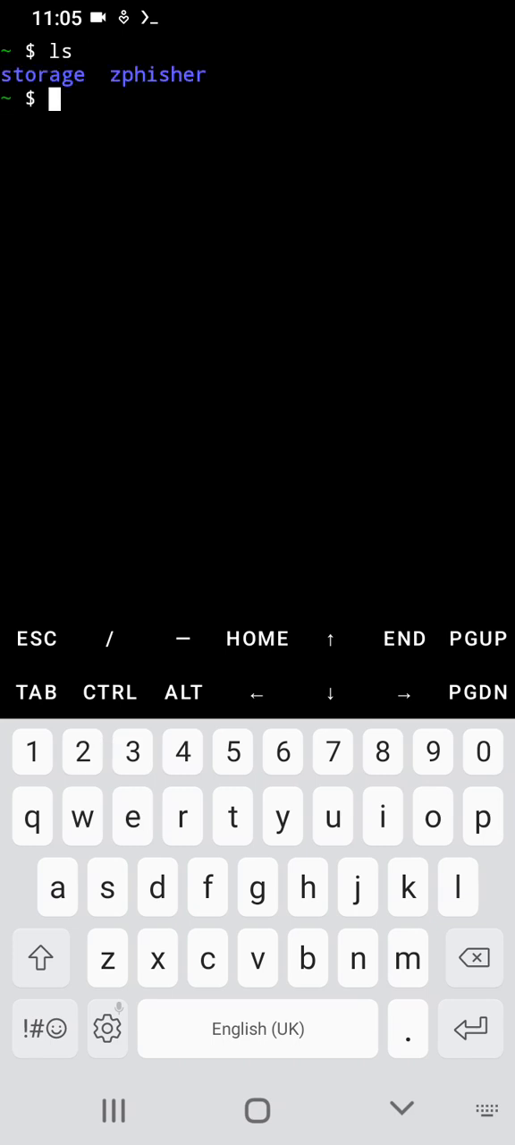
{"action": "type", "text": "ap"}
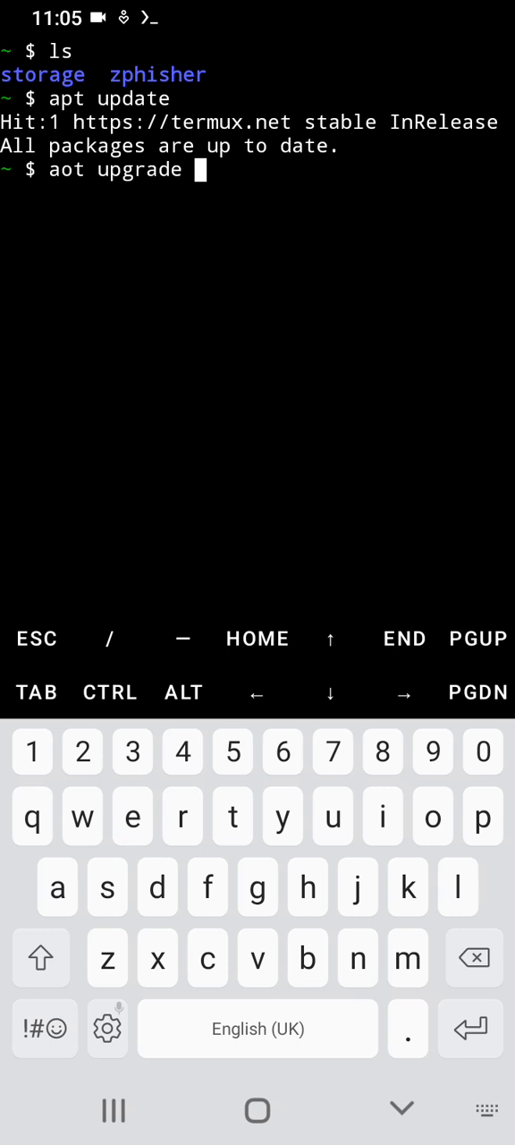
{"action": "left_click", "coordinate": [43, 1027]}
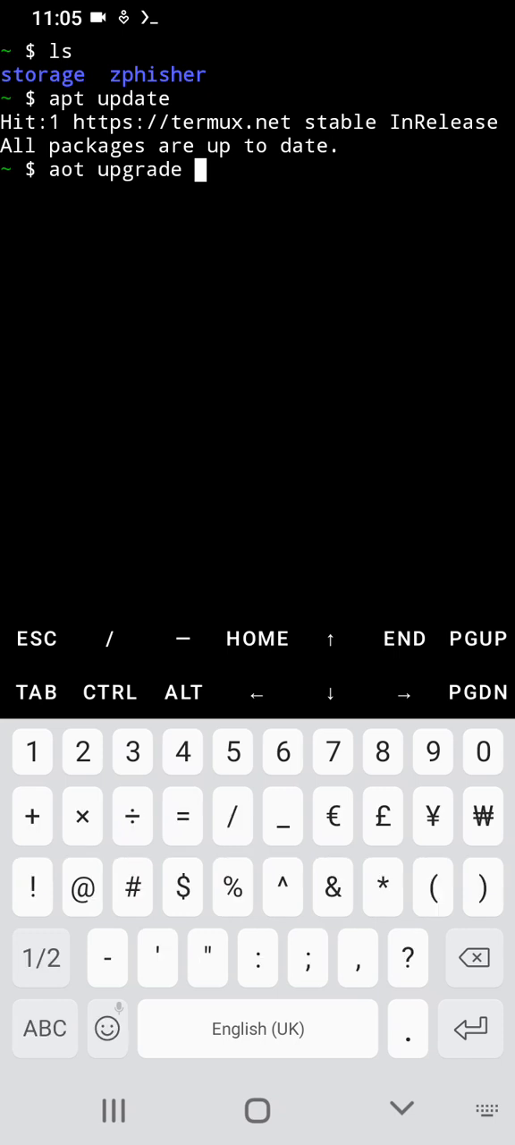
{"action": "type", "text": "y"}
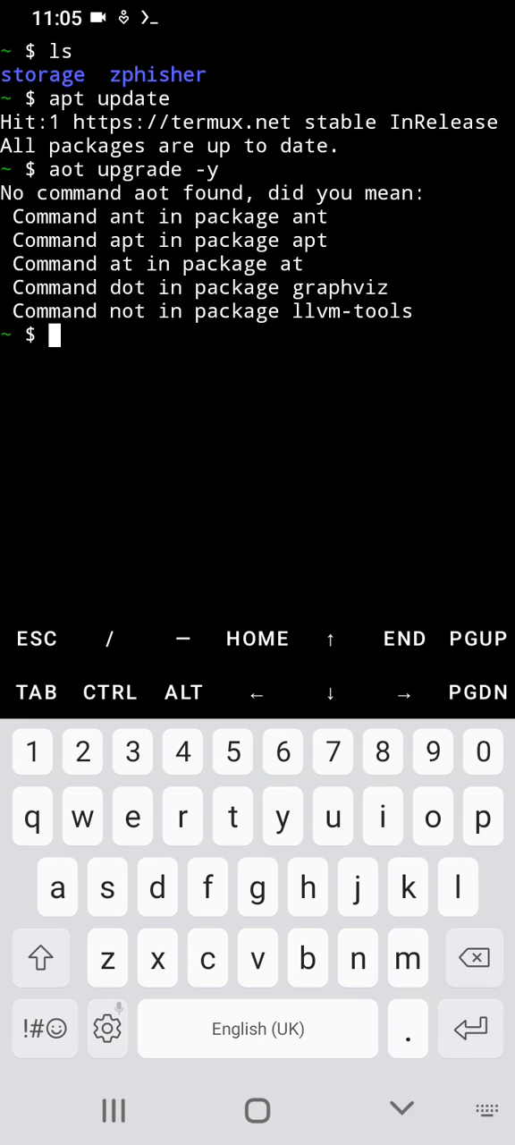
{"action": "type", "text": "apt upgra"}
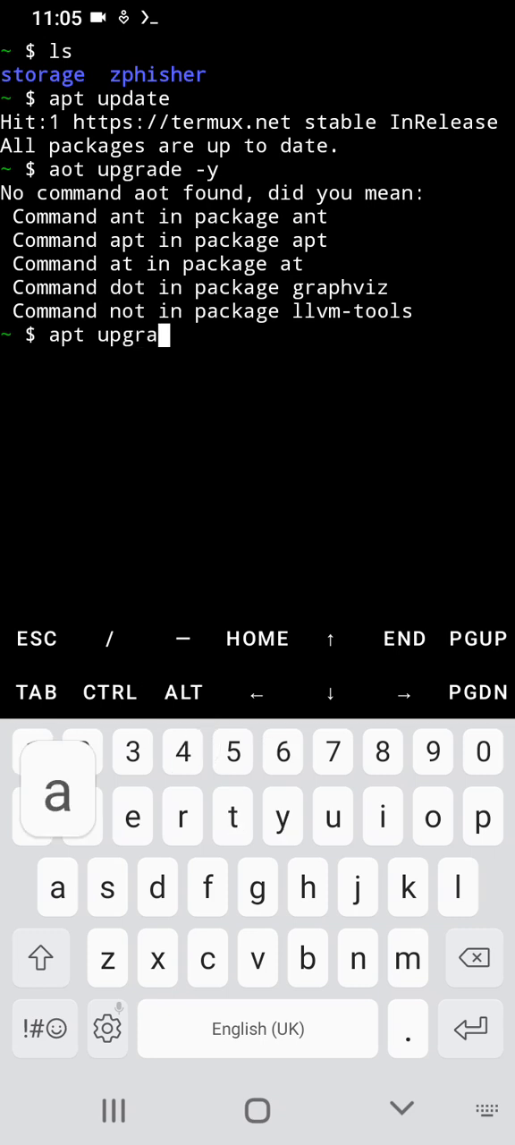
{"action": "type", "text": "de"}
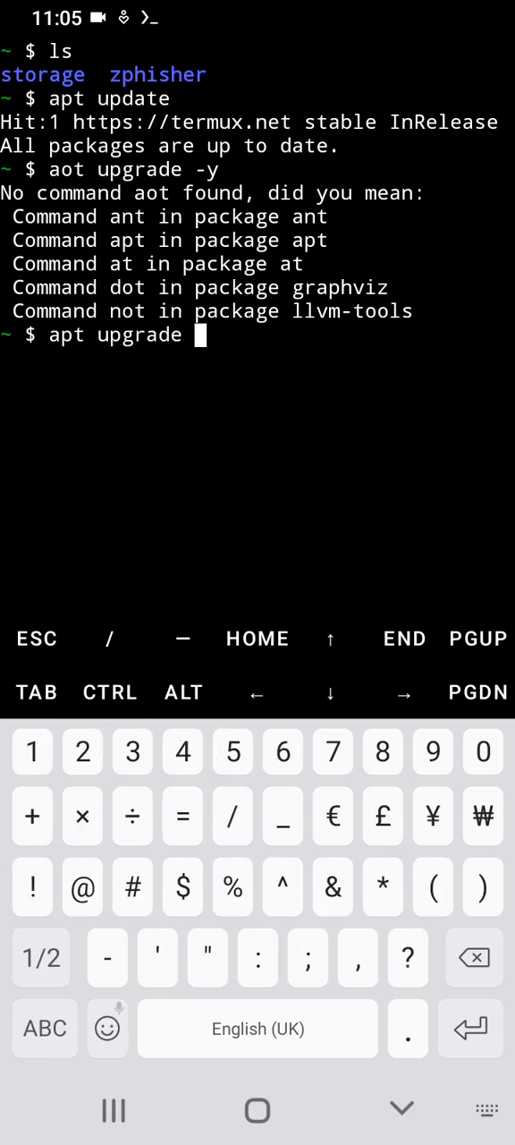
{"action": "type", "text": "y"}
{"action": "type", "text": "cle"}
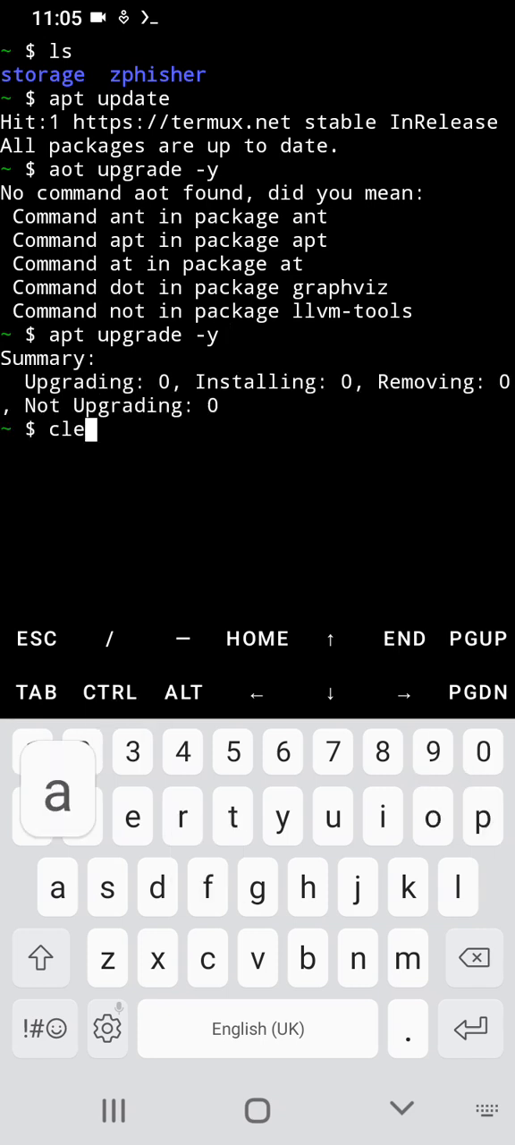
Clear the screen, list the home folder and copy the folder name zphisher.
{"action": "key", "text": "Enter"}
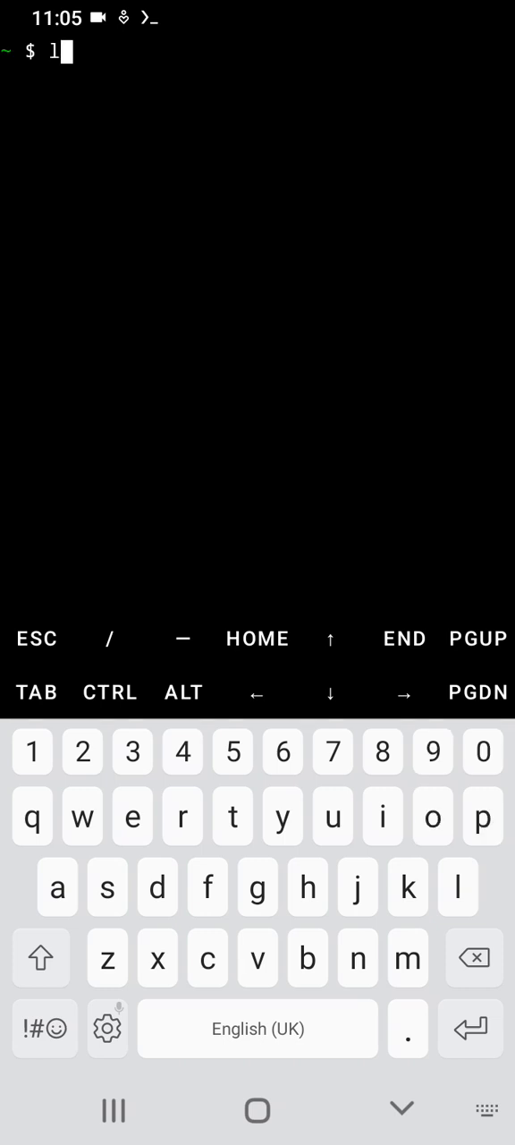
{"action": "key", "text": "Enter"}
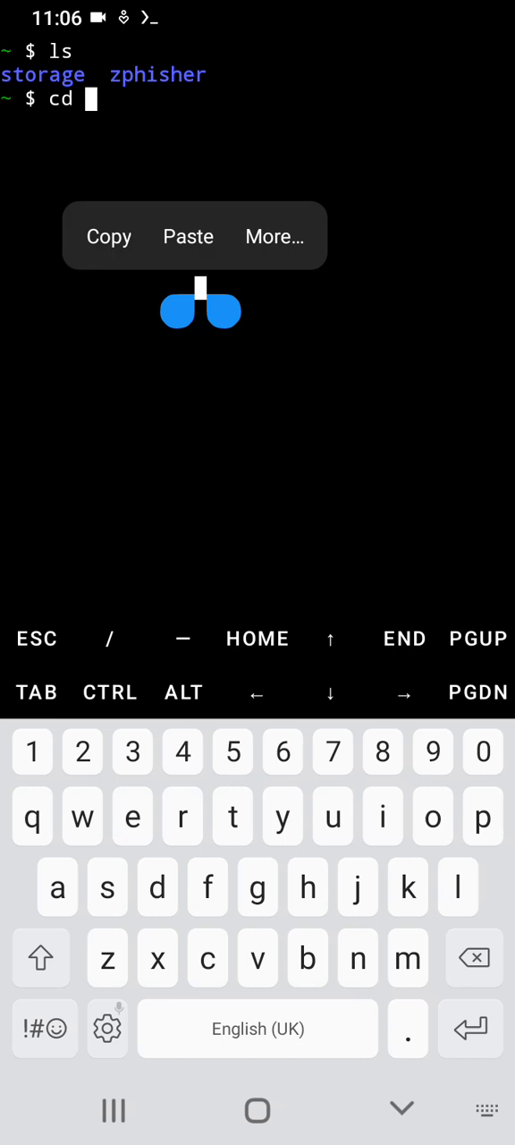
{"action": "left_click", "coordinate": [107, 236]}
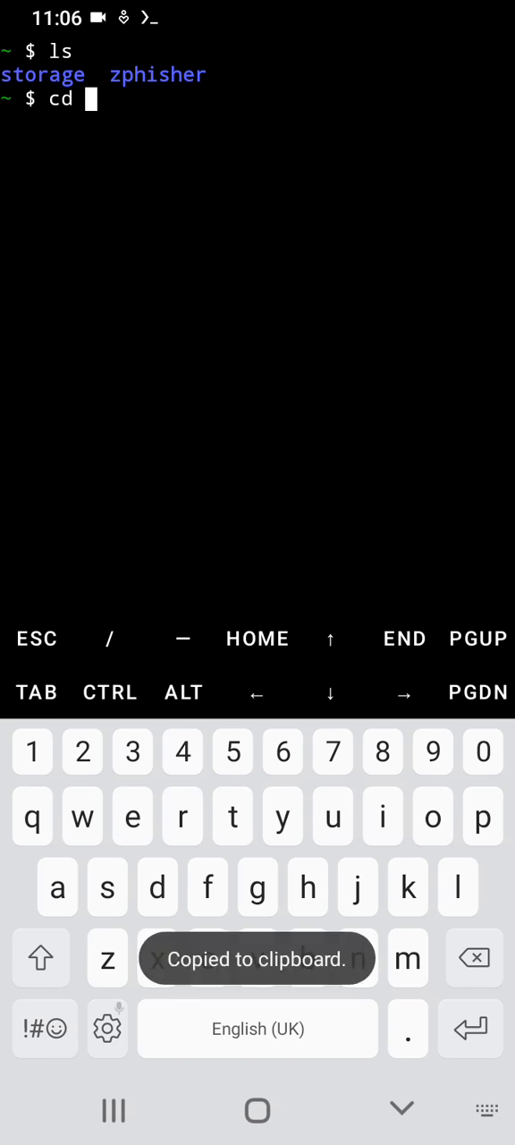
{"action": "double_click", "coordinate": [157, 75]}
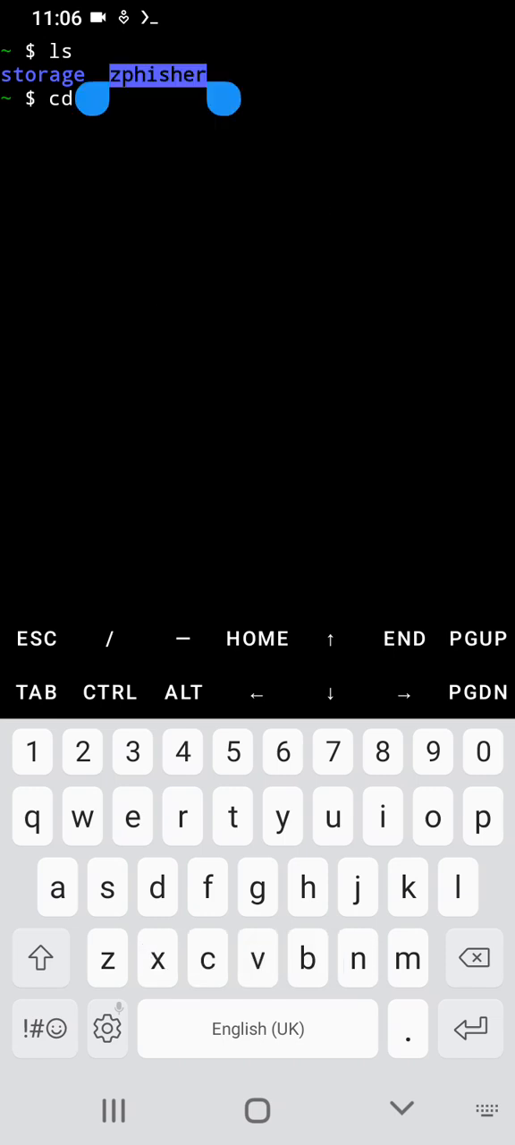
{"action": "left_click", "coordinate": [157, 75]}
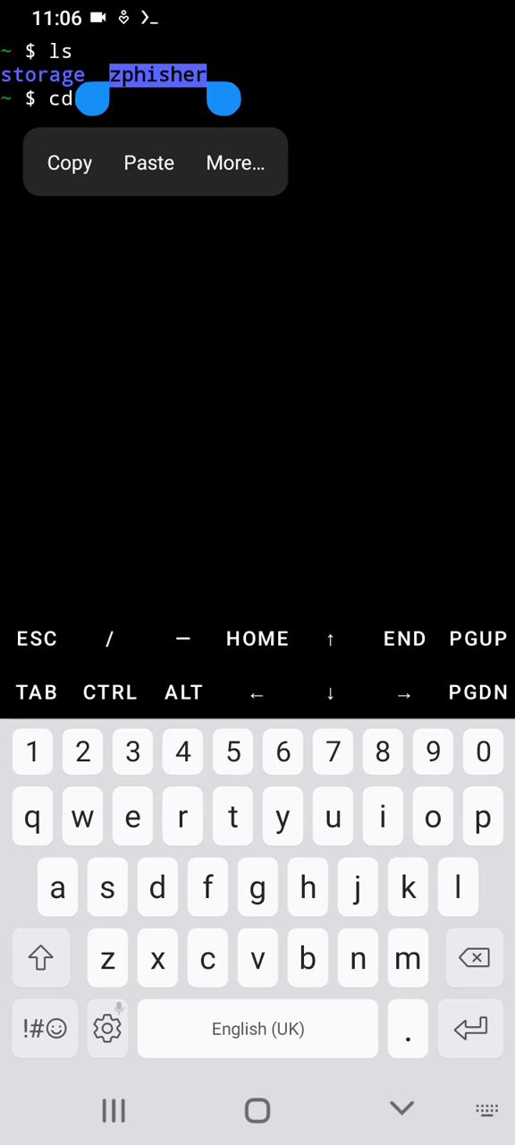
{"action": "left_click", "coordinate": [70, 163]}
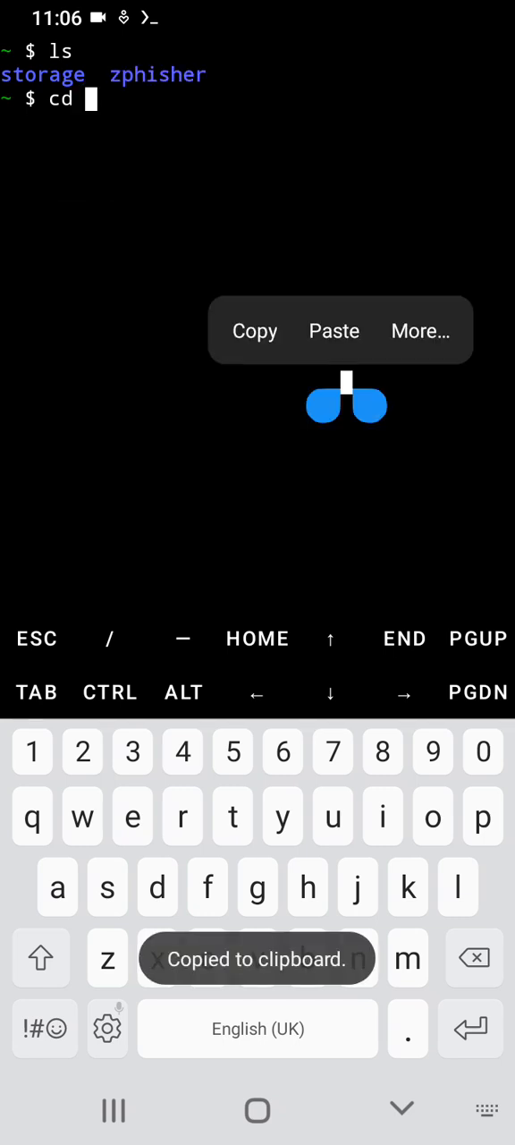
Change into the zphisher folder and list its contents, showing zphisher.sh.
{"action": "left_click", "coordinate": [333, 329]}
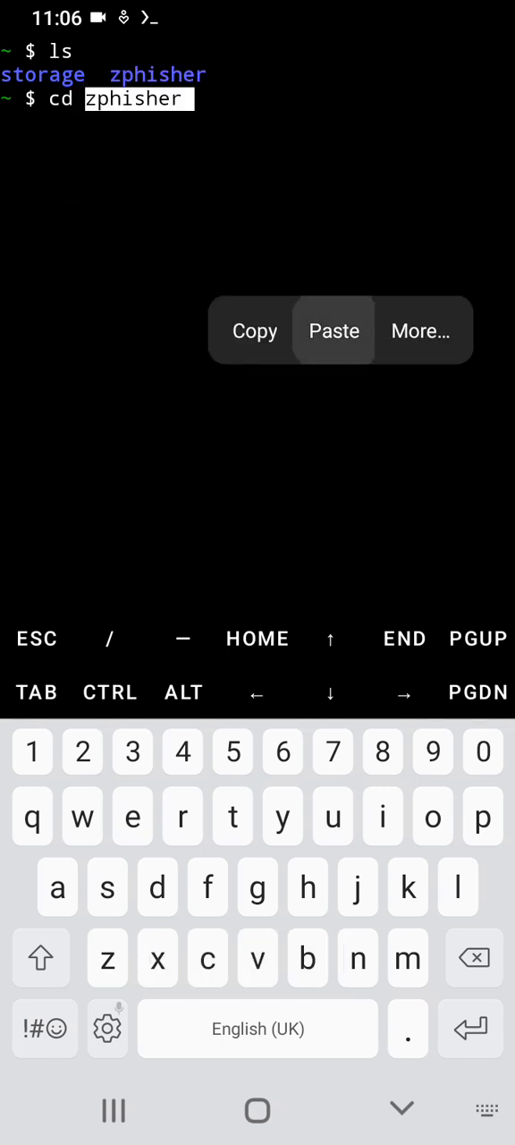
{"action": "key", "text": "Enter"}
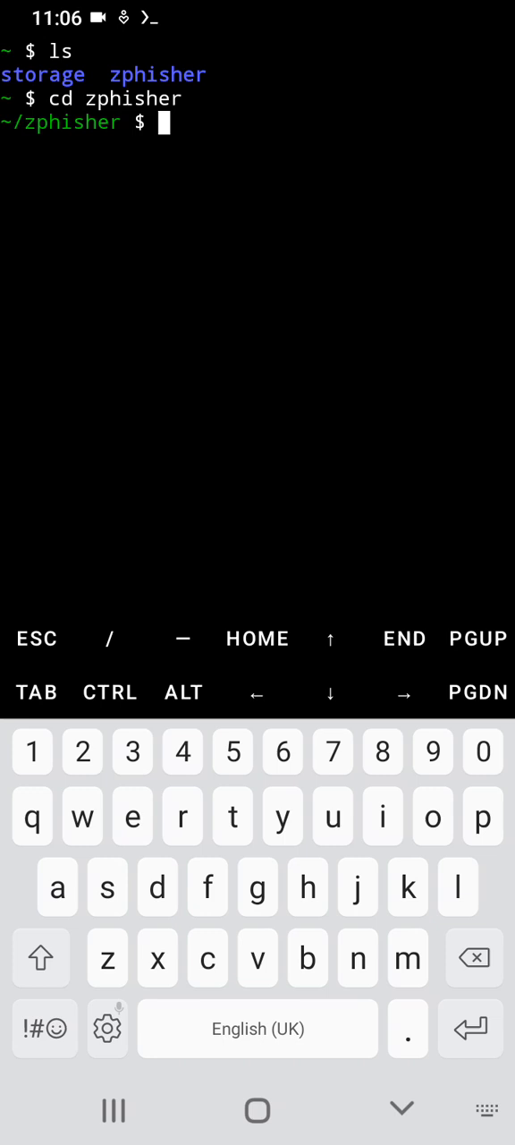
{"action": "type", "text": "ls"}
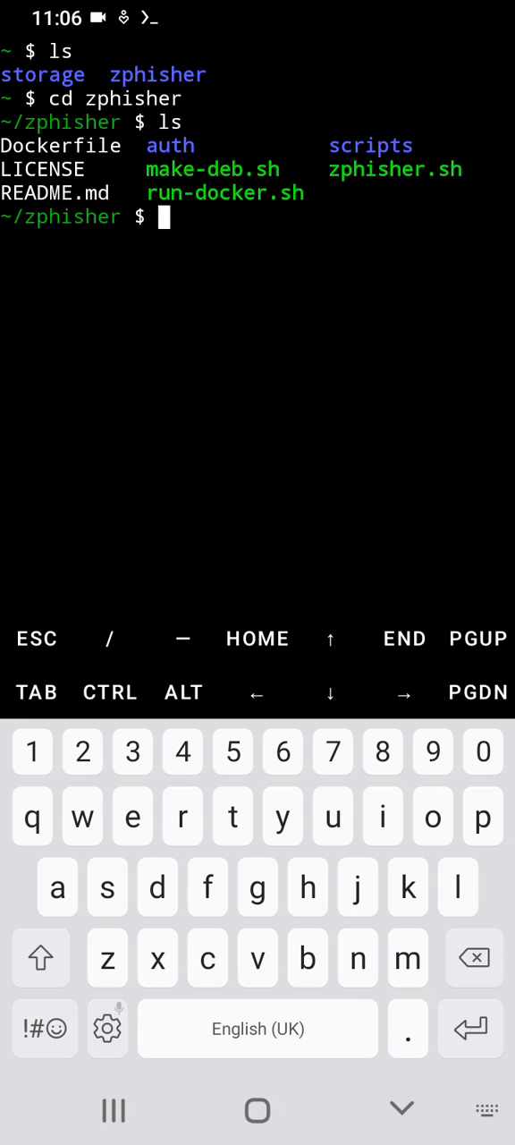
Make zphisher.sh executable with chmod +x.
{"action": "type", "text": "c"}
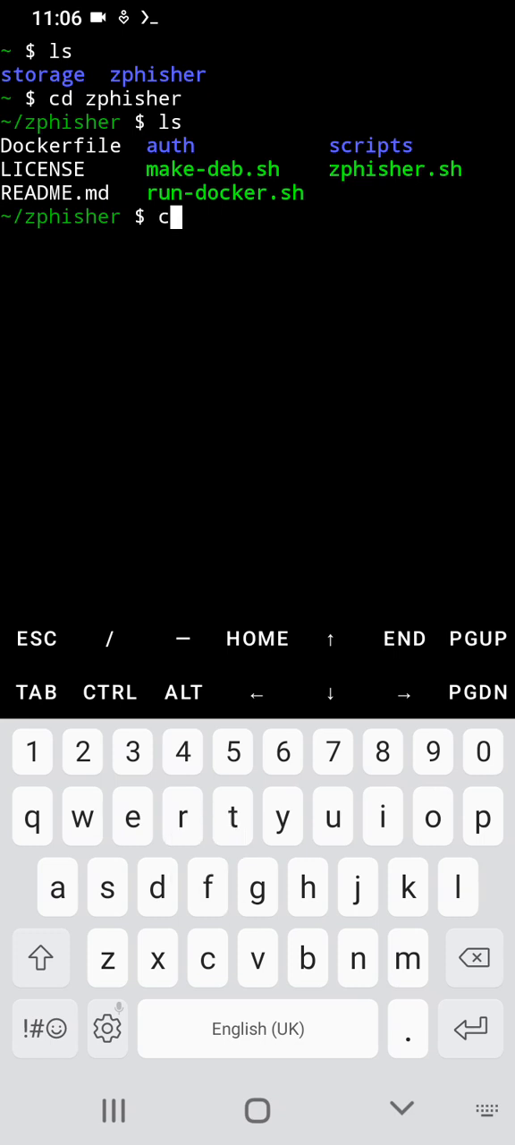
{"action": "type", "text": "hmod"}
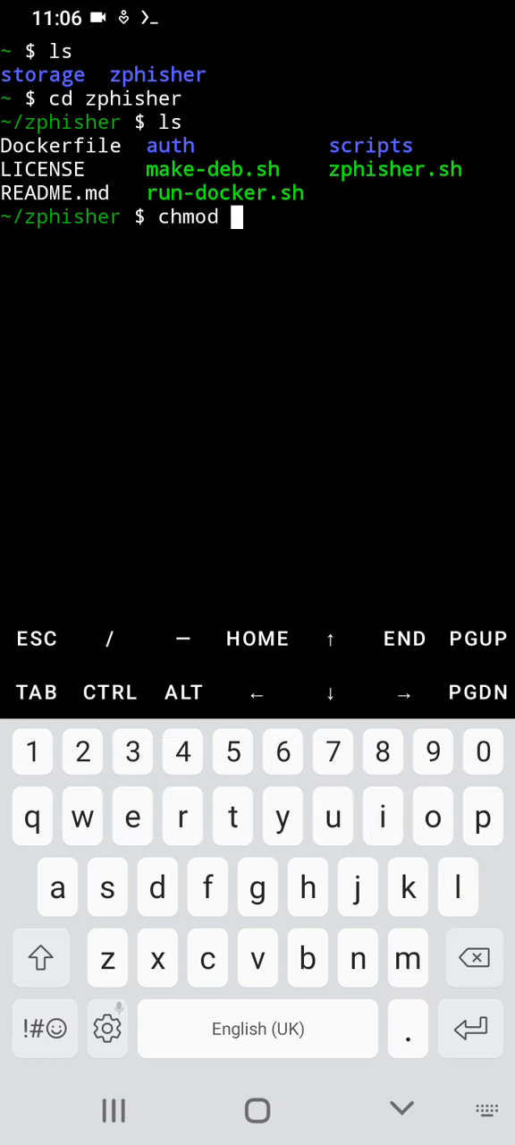
{"action": "left_click", "coordinate": [43, 1029]}
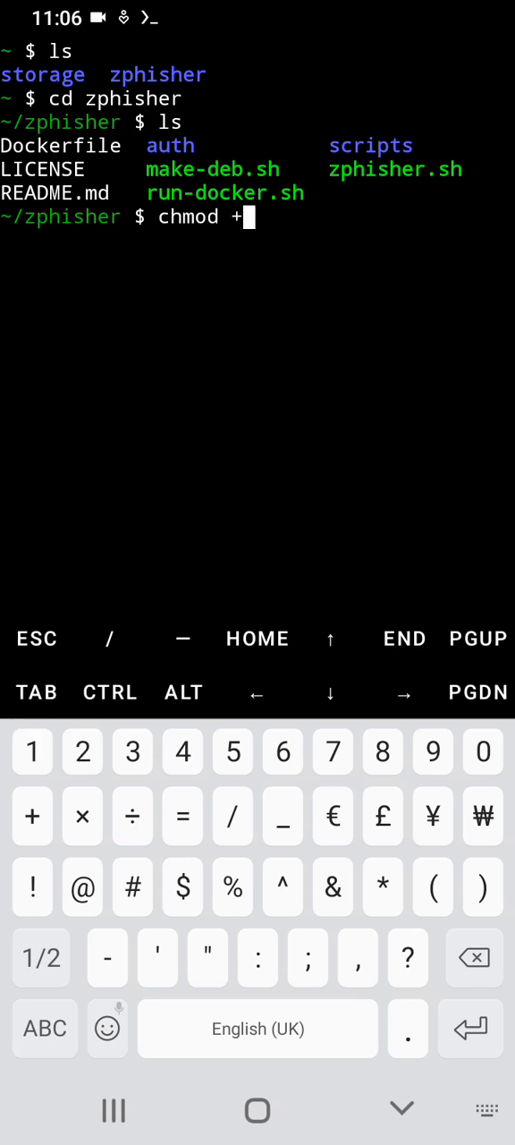
{"action": "type", "text": "x"}
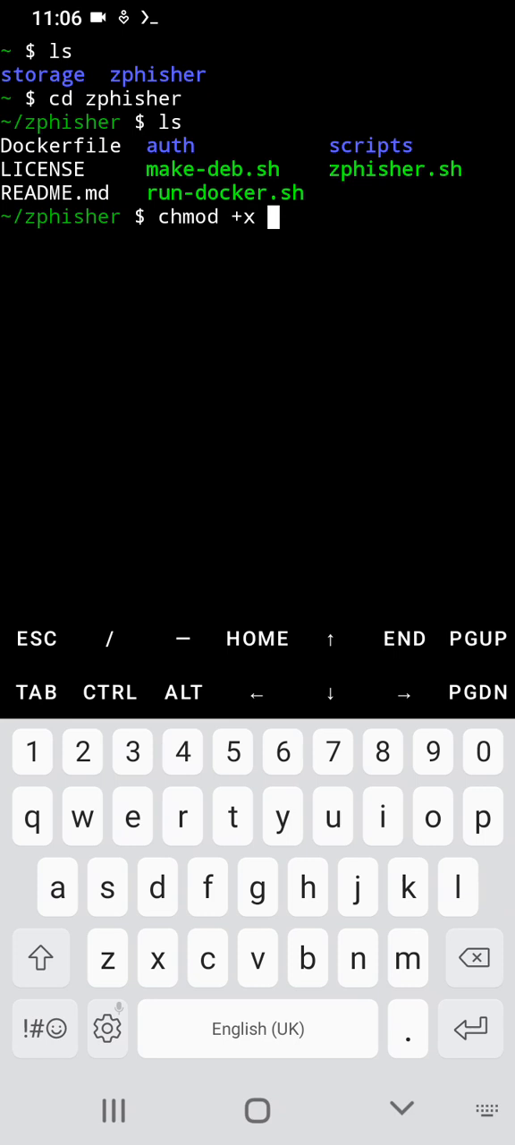
{"action": "double_click", "coordinate": [395, 169]}
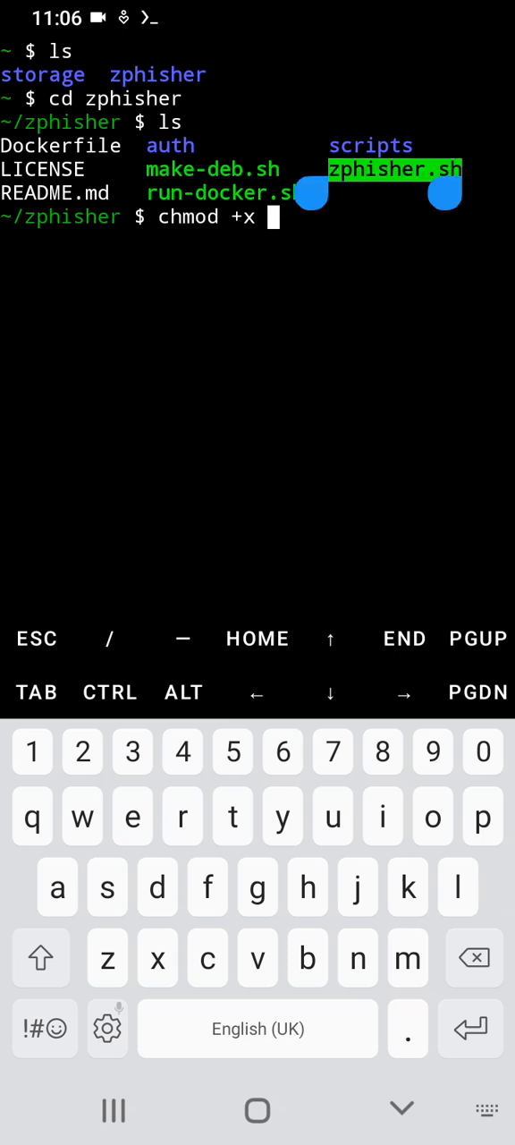
{"action": "left_click", "coordinate": [395, 168]}
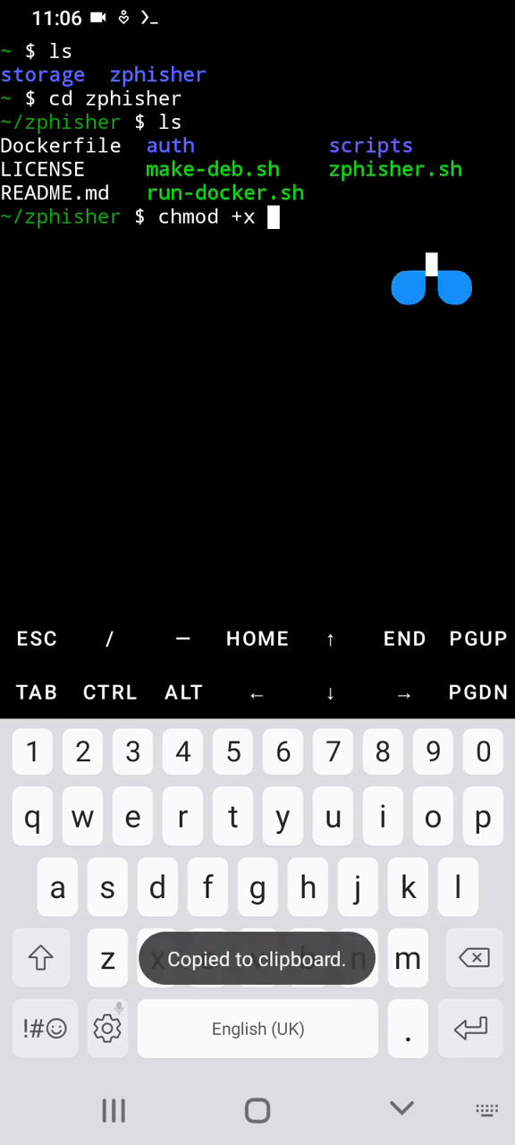
{"action": "type", "text": "zphisher.sh"}
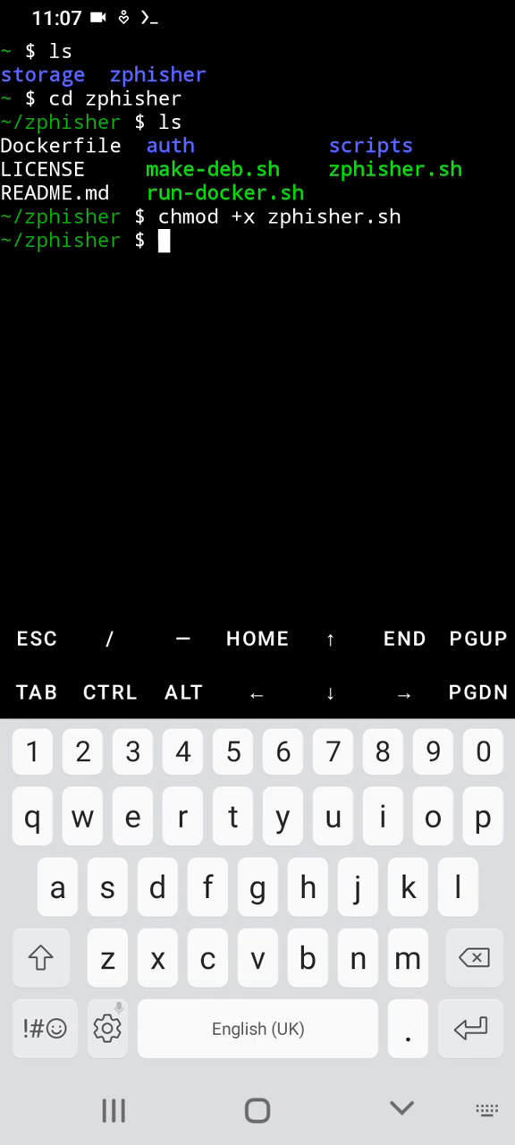
Launch the script with bash zphisher.sh, bringing up its site menu.
{"action": "left_click", "coordinate": [308, 959]}
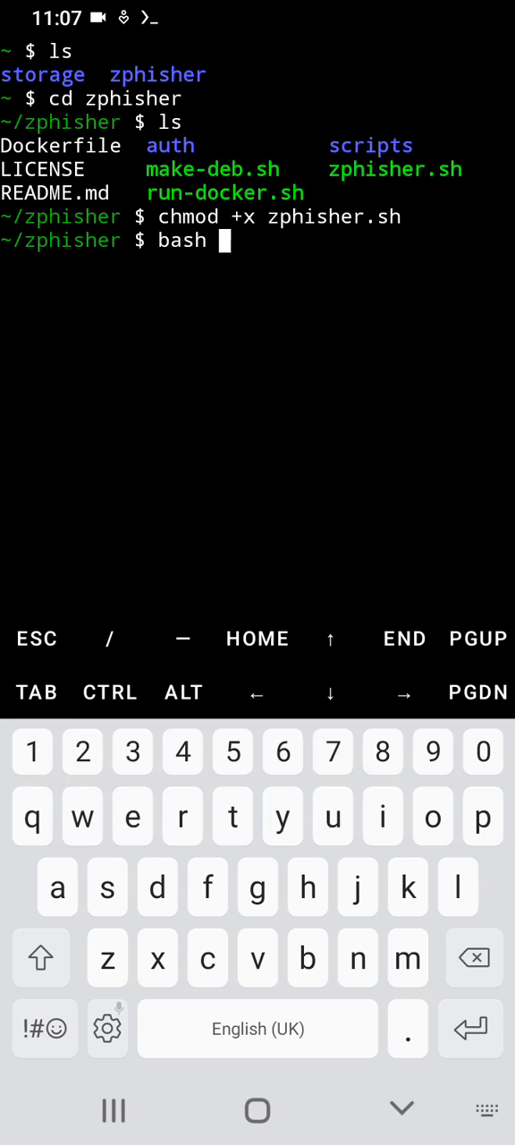
{"action": "type", "text": "zphisher.sh"}
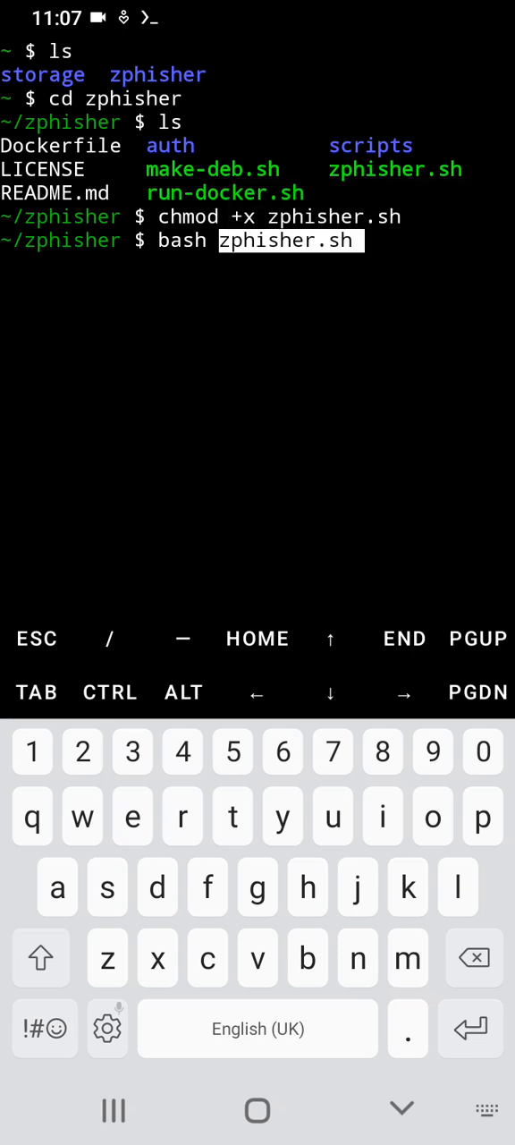
{"action": "key", "text": "Enter"}
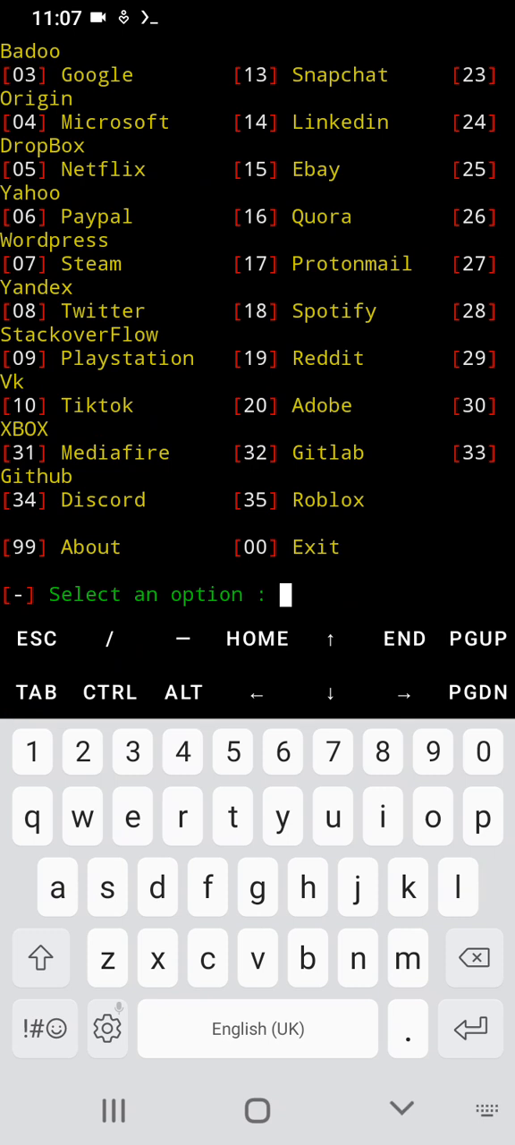
Choose site option 02 and then variant 01, the Traditional Login Page.
{"action": "left_click", "coordinate": [43, 1027]}
{"action": "type", "text": "02"}
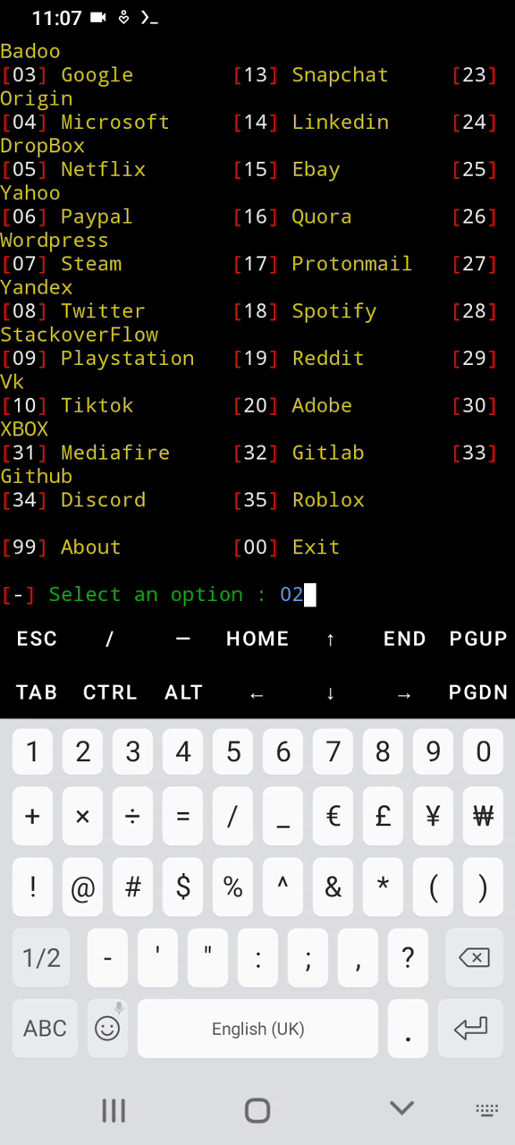
{"action": "key", "text": "enter"}
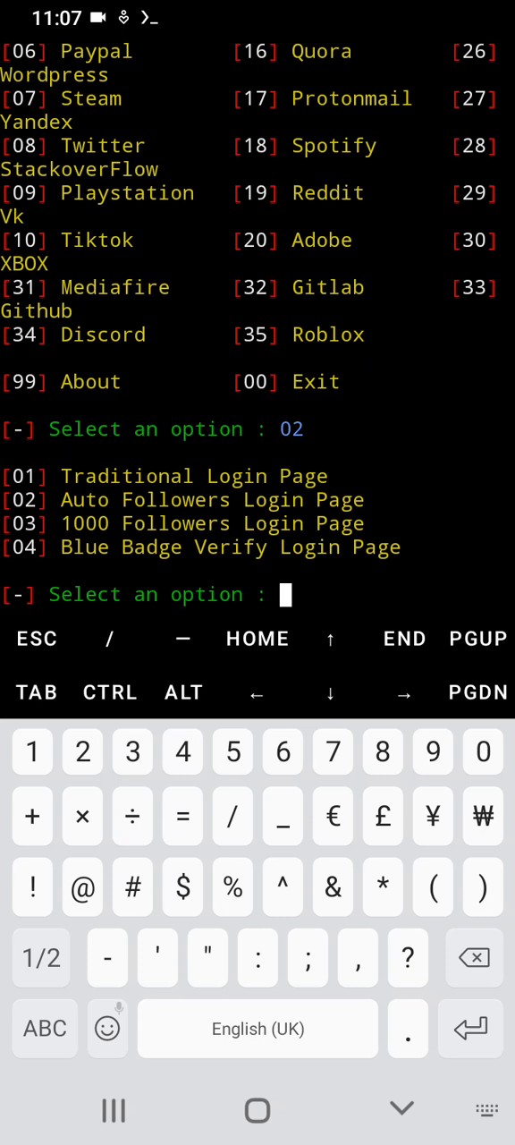
{"action": "type", "text": "01"}
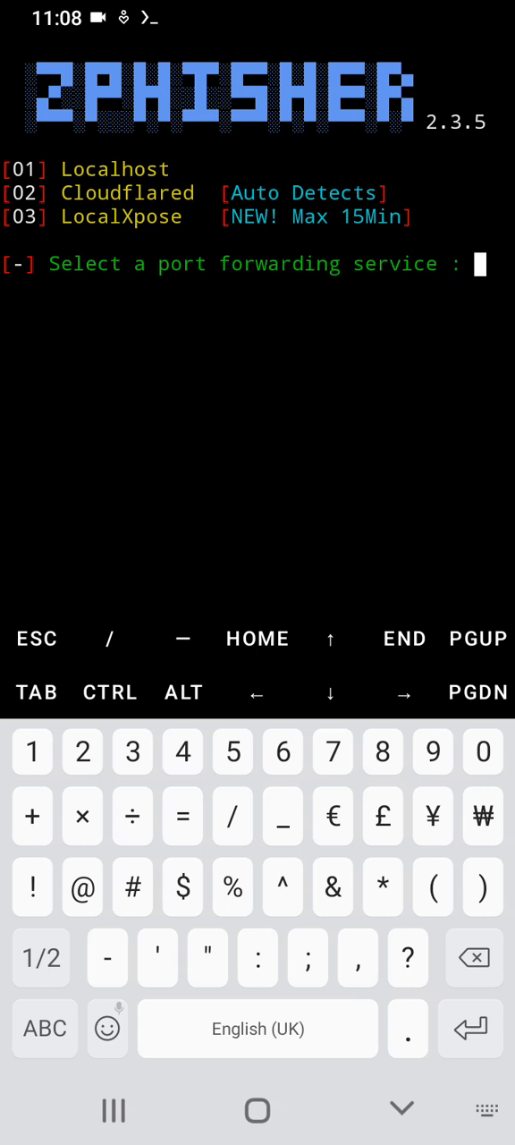
Select Localhost hosting and decline a custom port, serving the page at 127.0.0.1:8080.
{"action": "type", "text": "01"}
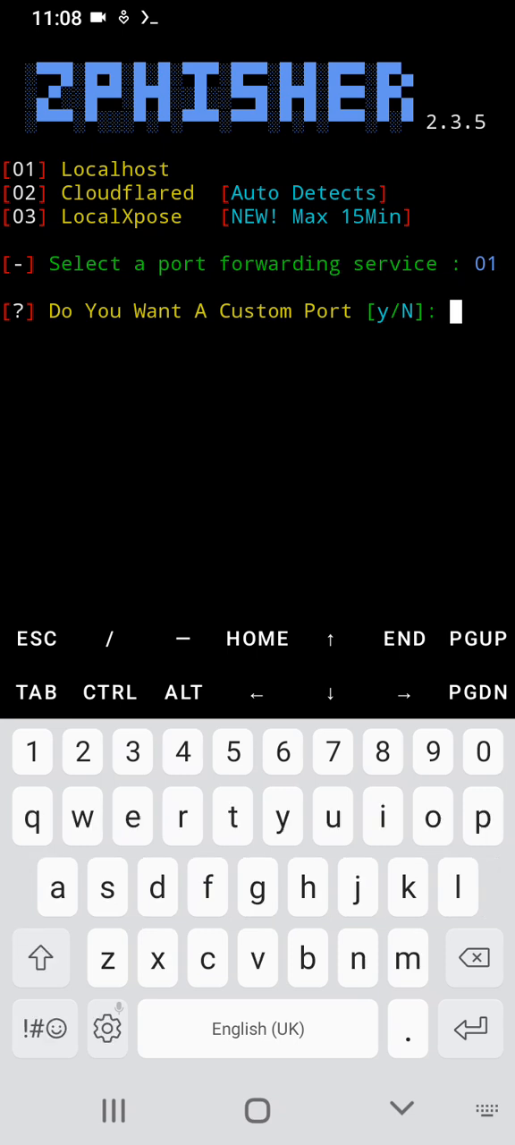
{"action": "type", "text": "y"}
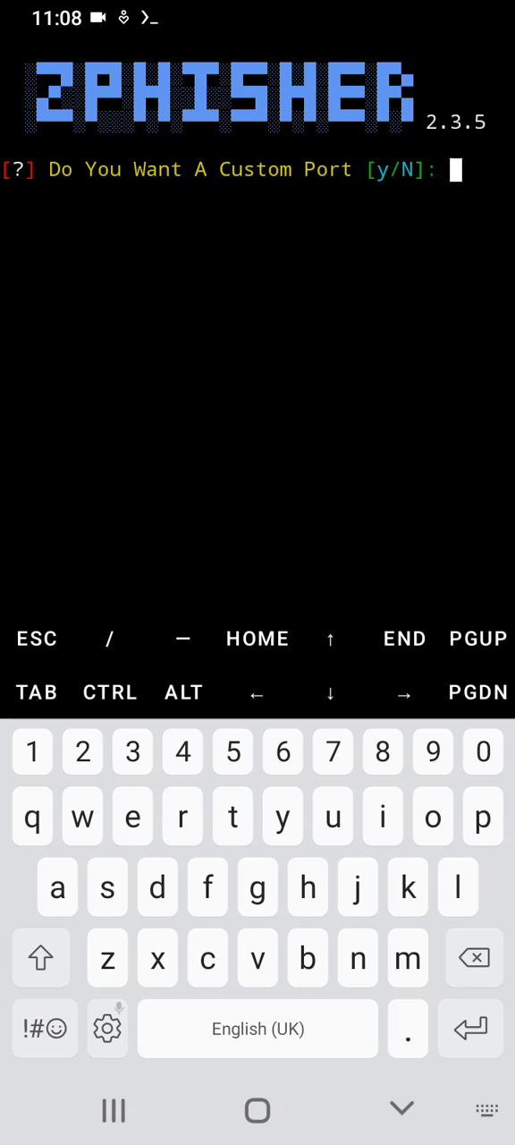
{"action": "type", "text": "n"}
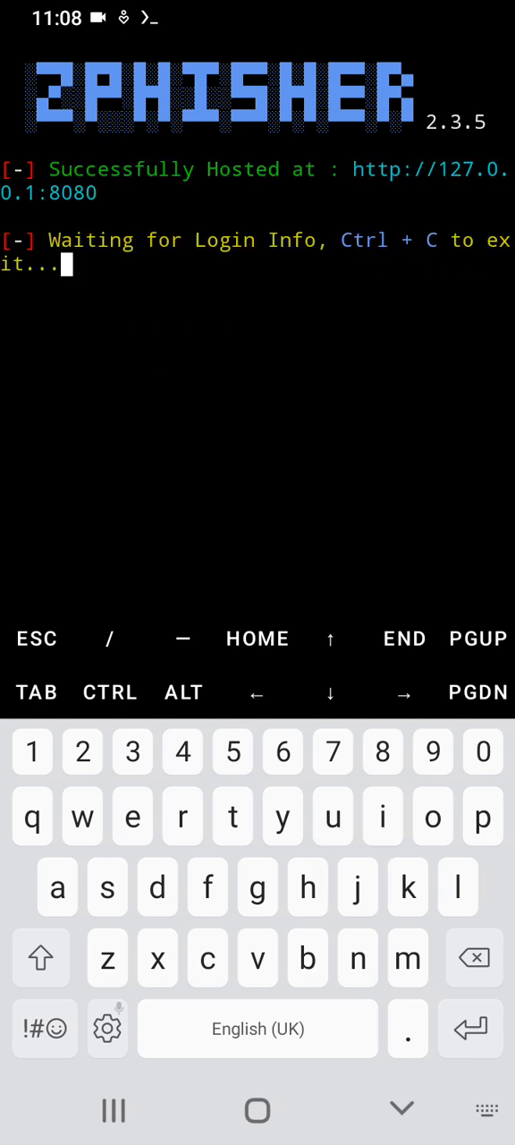
{"action": "double_click", "coordinate": [433, 168]}
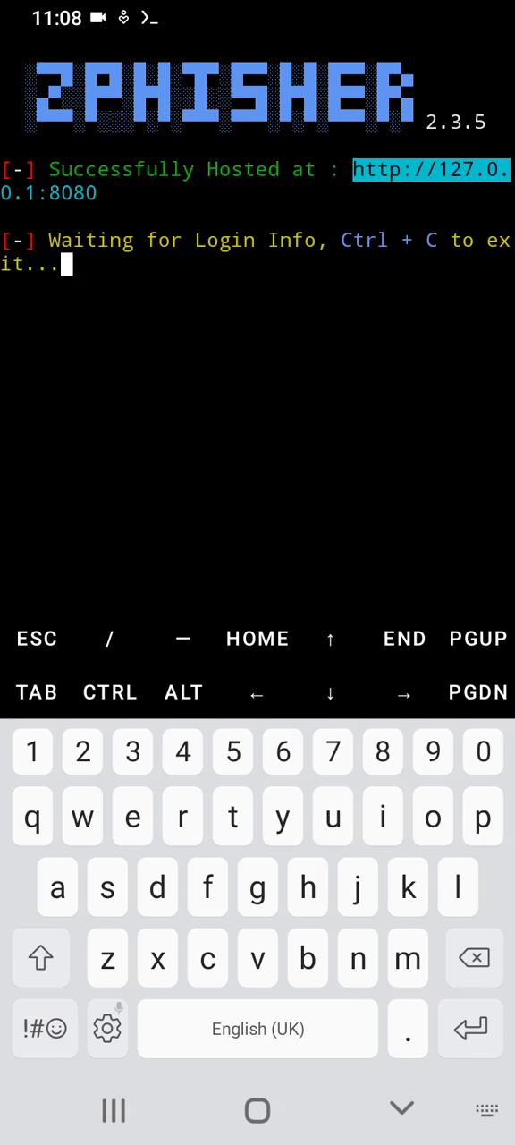
{"action": "left_click_drag", "start_coordinate": [430, 169], "coordinate": [336, 193]}
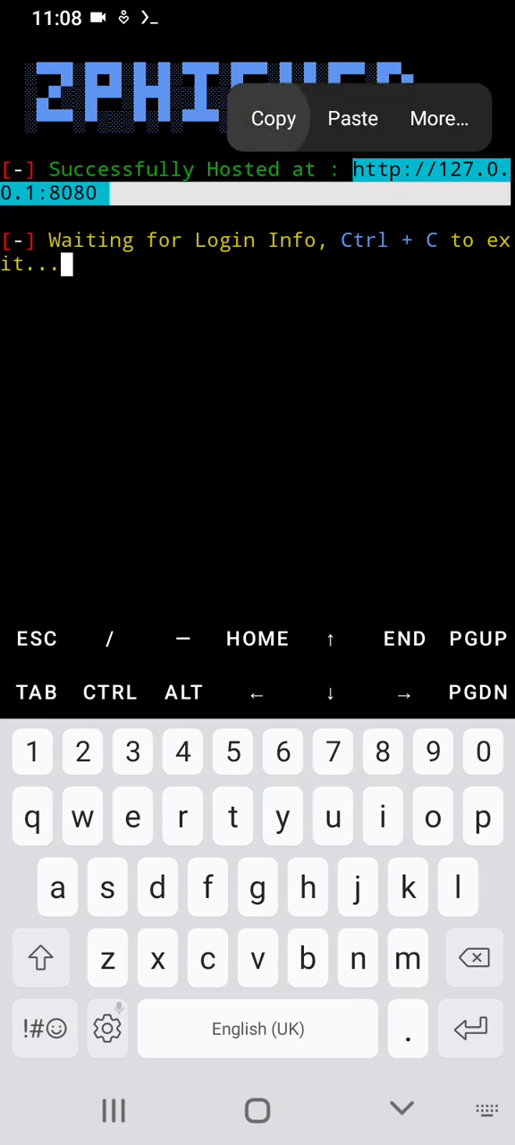
{"action": "left_click", "coordinate": [272, 118]}
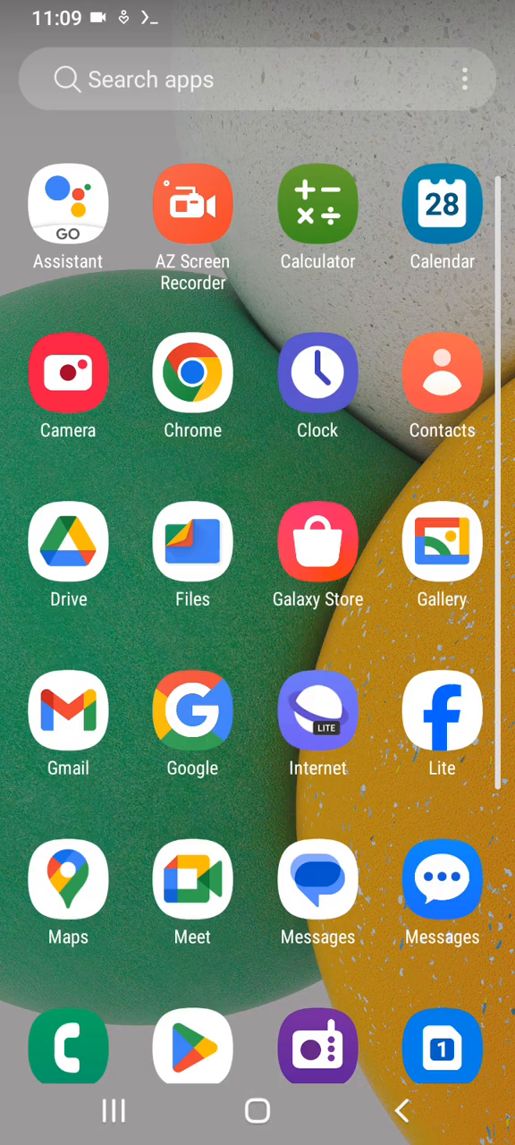
Launch Chrome from the app drawer and load the copied 127.0.0.1:8080 link.
{"action": "scroll", "scroll_direction": "down", "scroll_amount": 3}
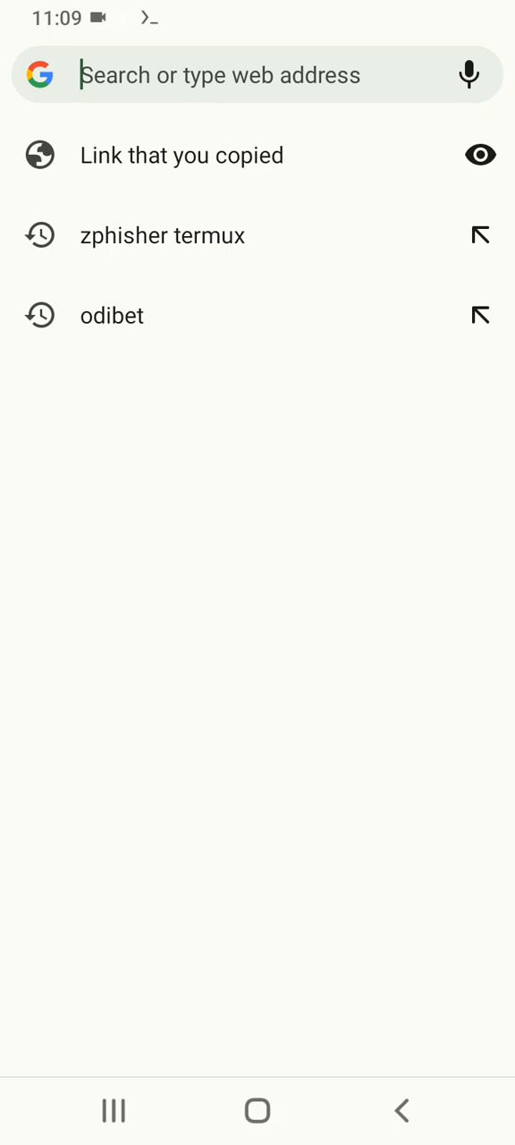
{"action": "left_click", "coordinate": [224, 75]}
{"action": "type", "text": "l"}
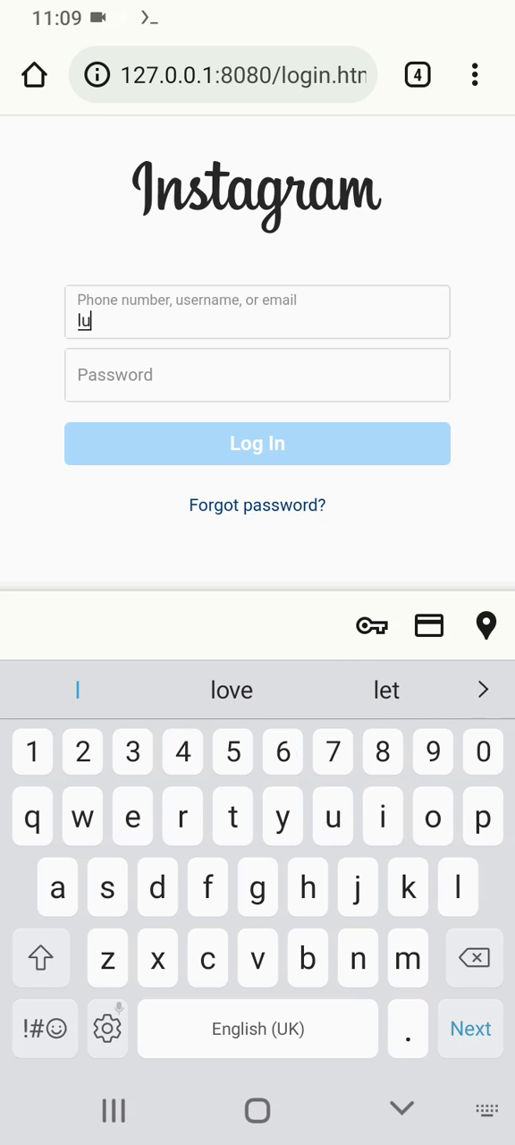
Enter username luswa and a five-character password on the fake Instagram login.
{"action": "type", "text": "swa"}
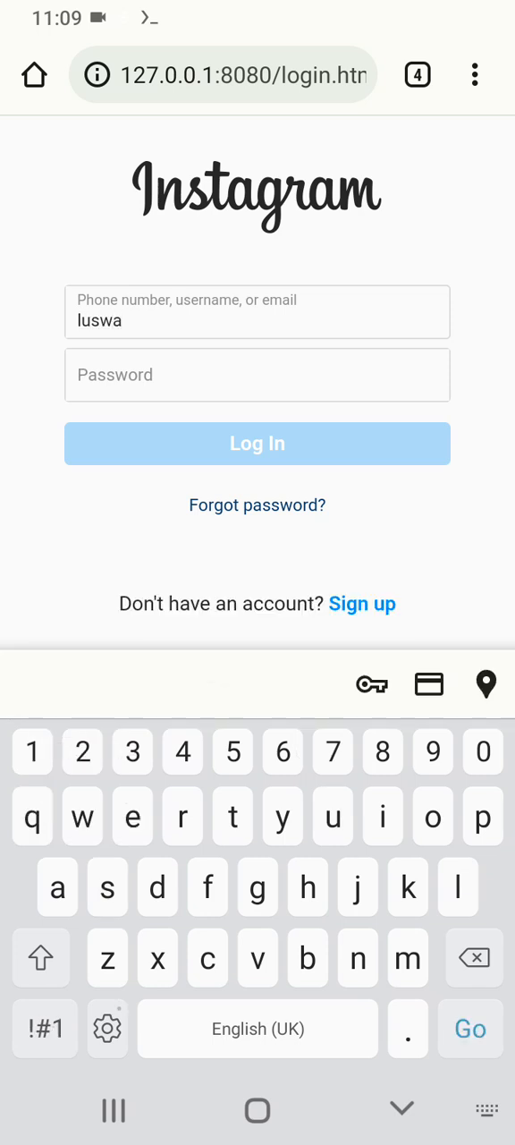
{"action": "type", "text": "a"}
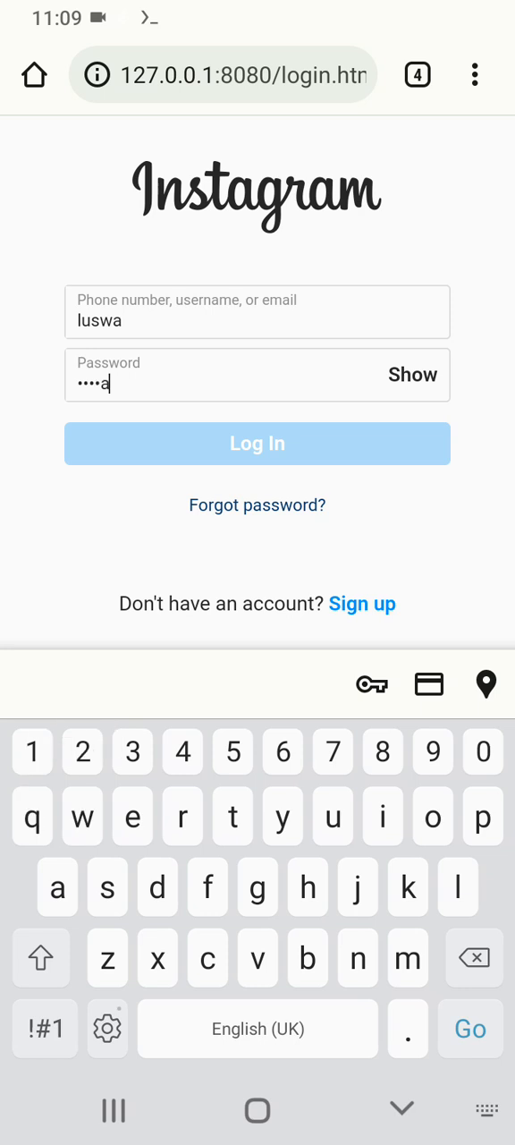
{"action": "key", "text": "backspace"}
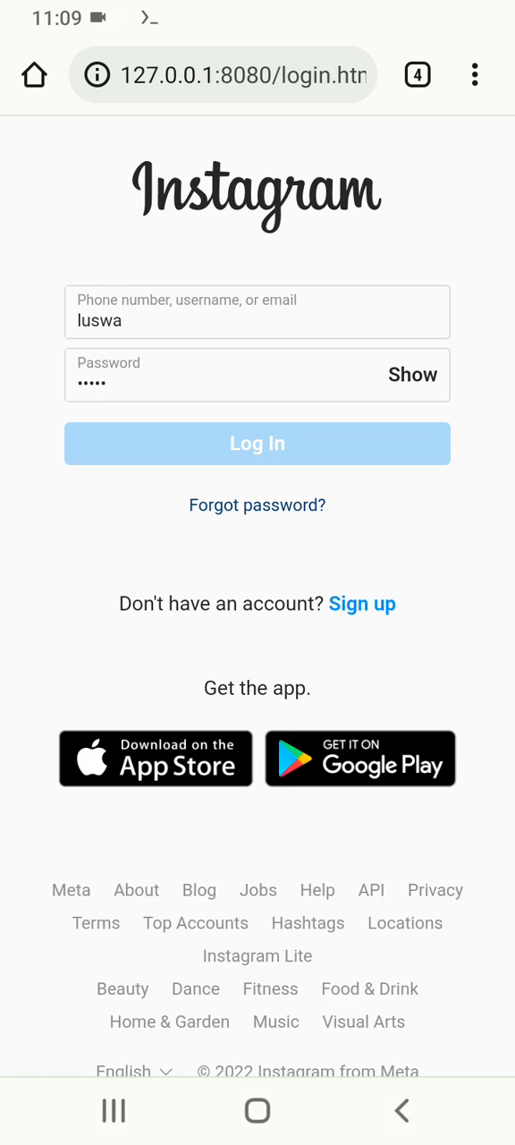
{"action": "scroll", "scroll_direction": "down", "scroll_amount": 3}
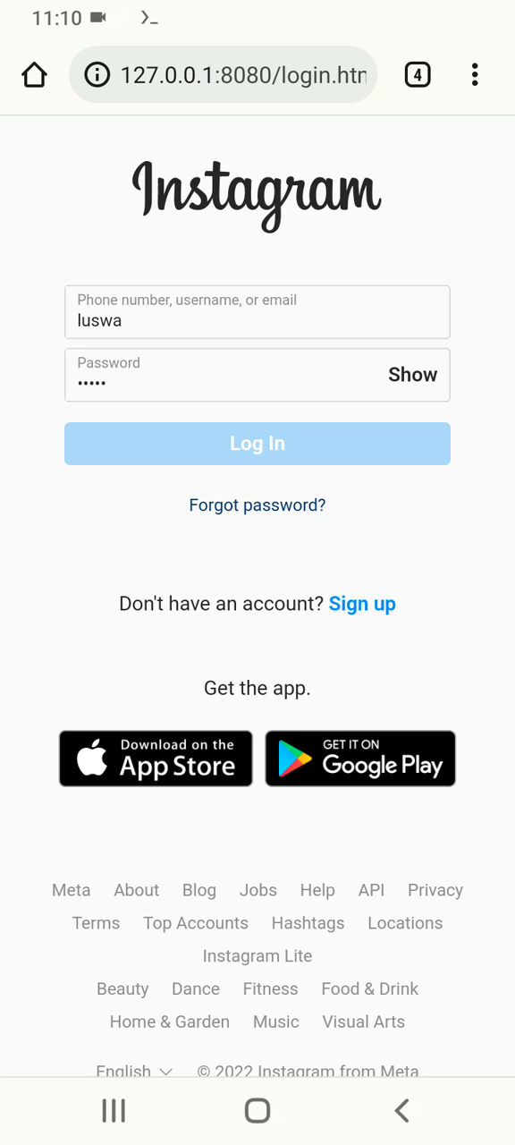
{"action": "left_click", "coordinate": [258, 375]}
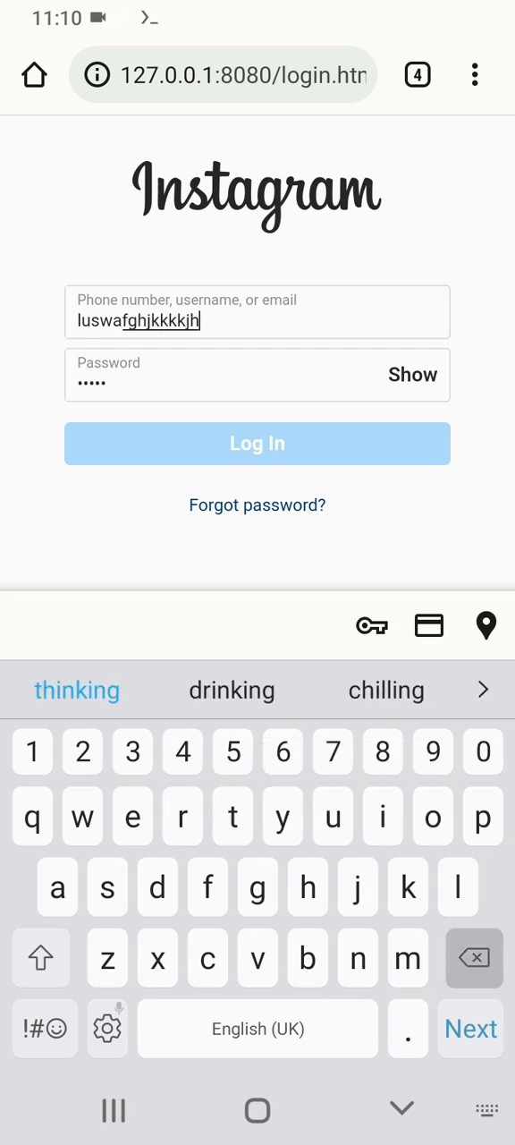
{"action": "left_click", "coordinate": [475, 959]}
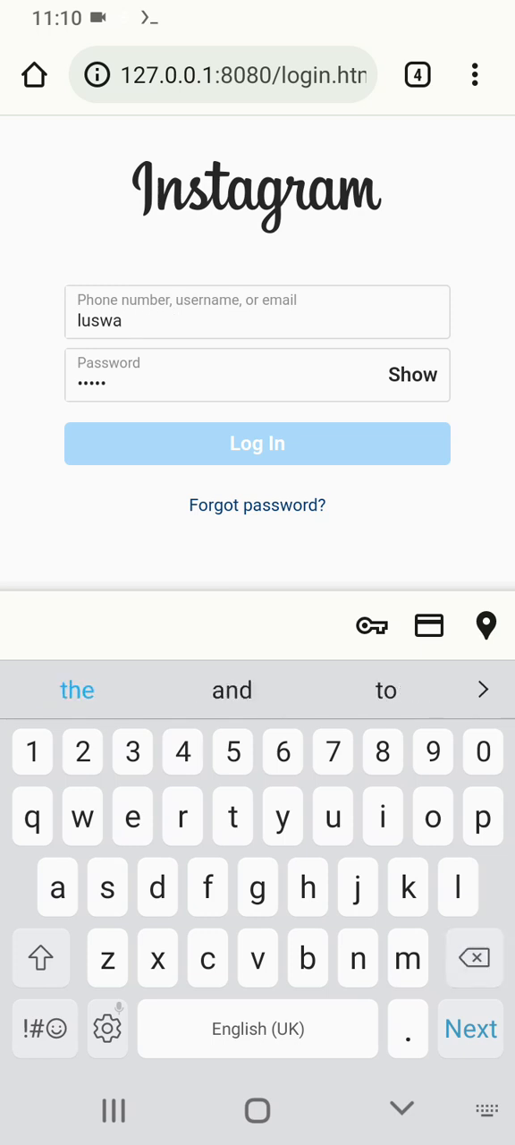
{"action": "type", "text": "19"}
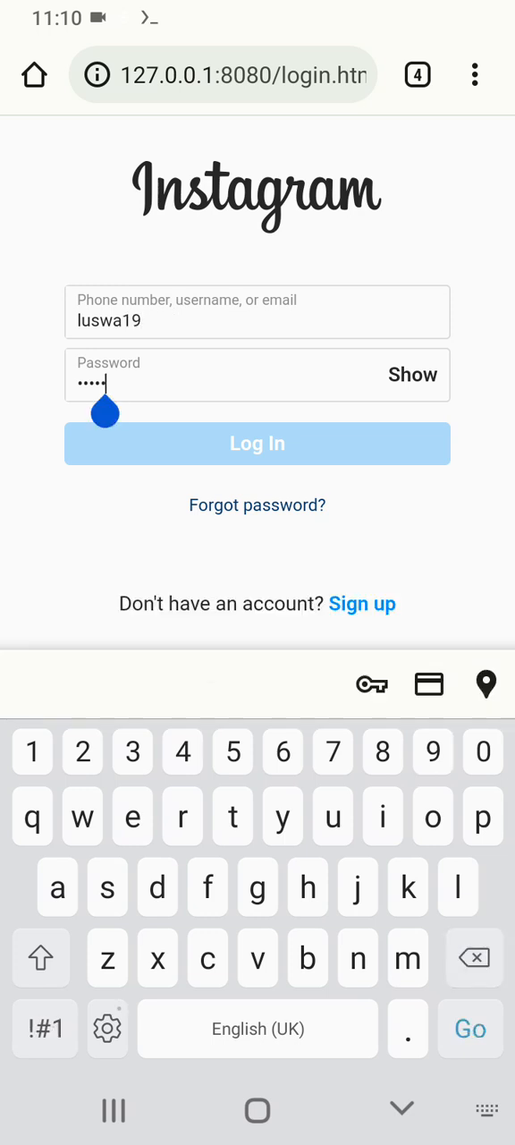
{"action": "type", "text": "6"}
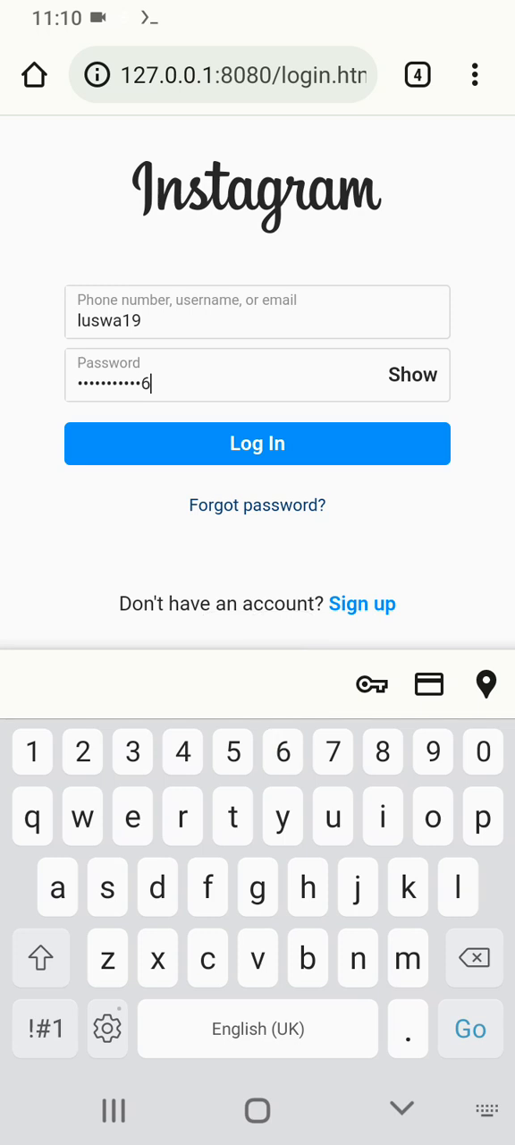
{"action": "key", "text": "Backspace"}
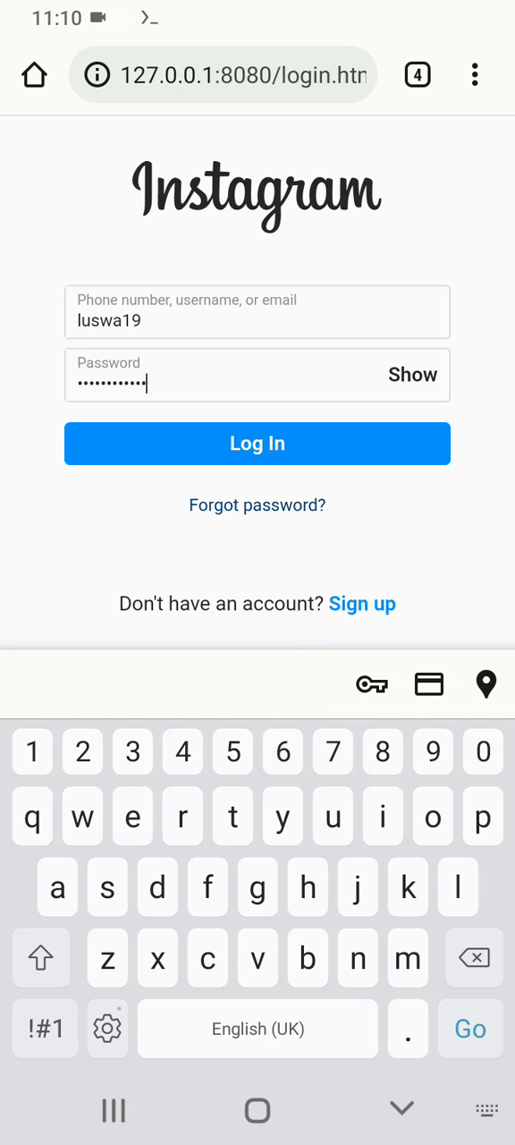